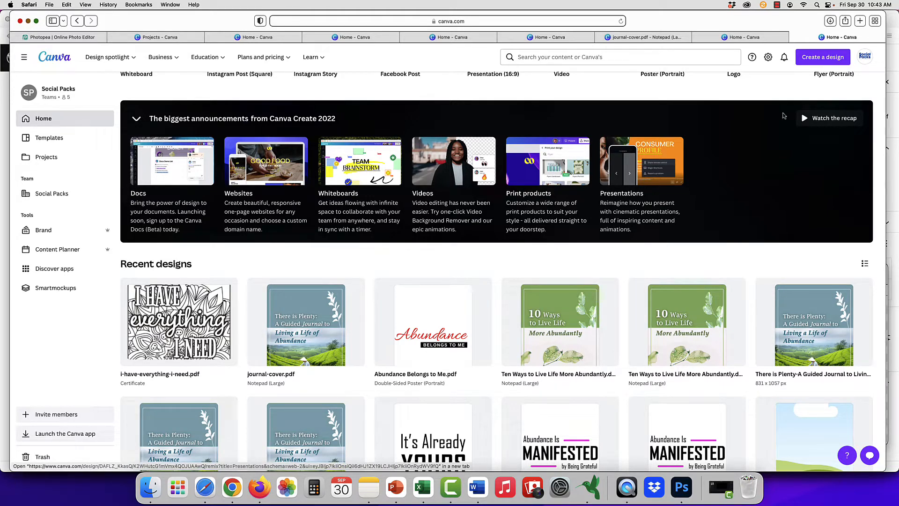
Import Abundance Belongs to Me.pdf from the computer as a new Canva design.
click(823, 57)
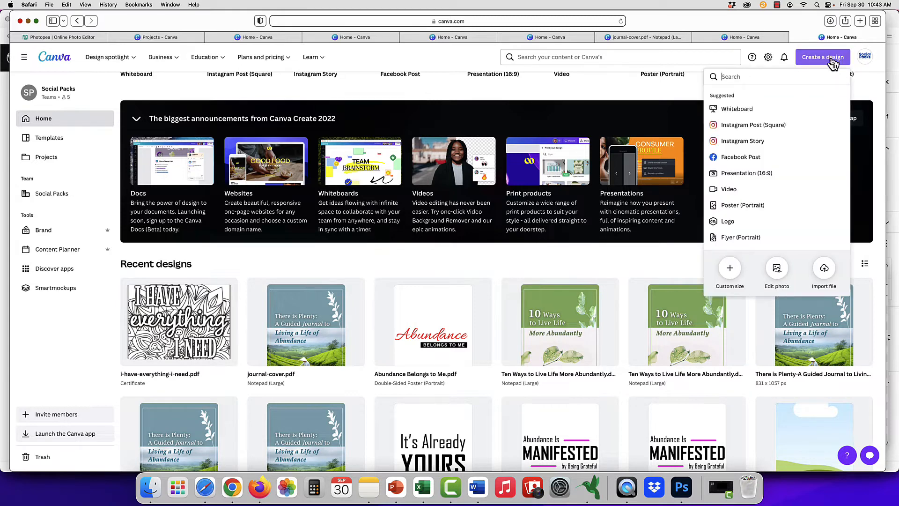
click(825, 271)
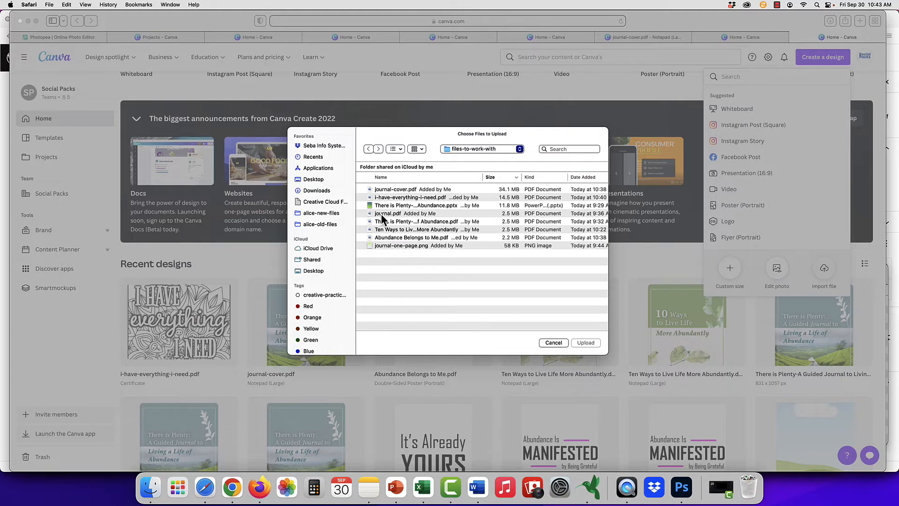
click(585, 342)
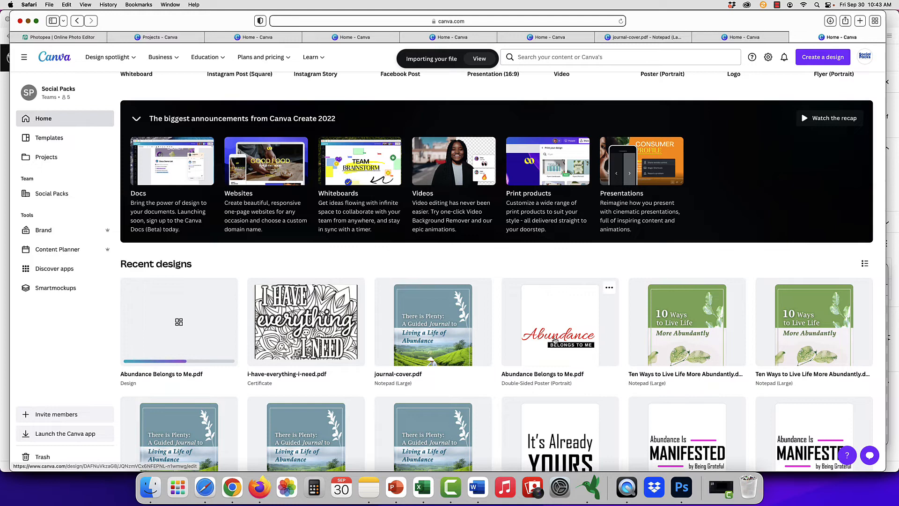
mouse_move(555, 343)
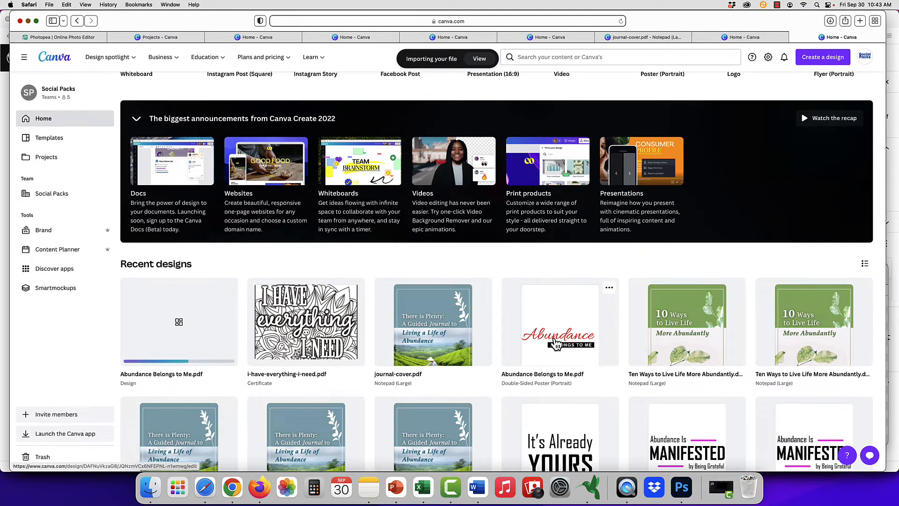
Open the imported Abundance design, move the Abundance heading up, and select the BELONGS TO ME banner.
click(560, 322)
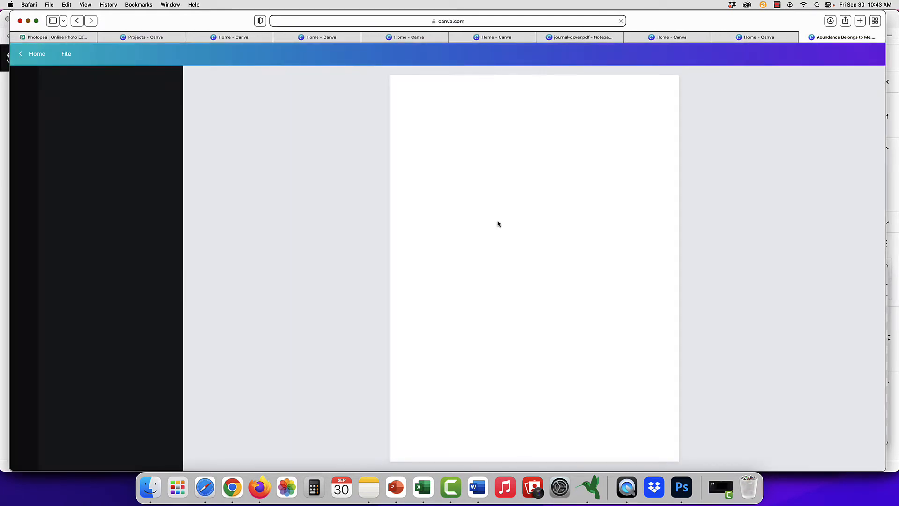
click(842, 37)
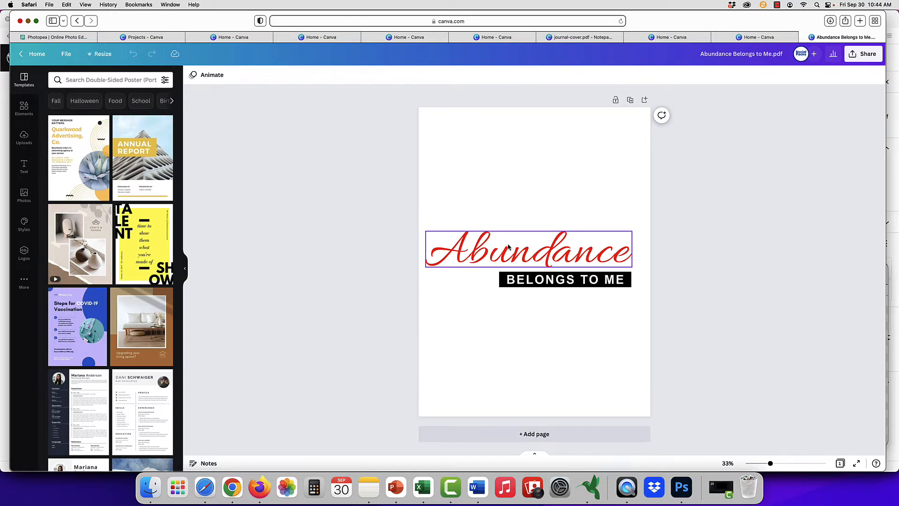
click(528, 248)
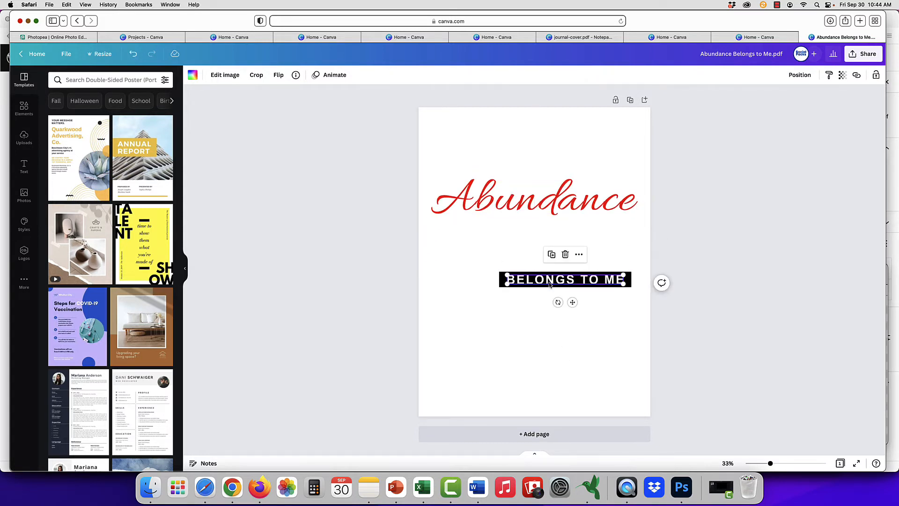
click(565, 279)
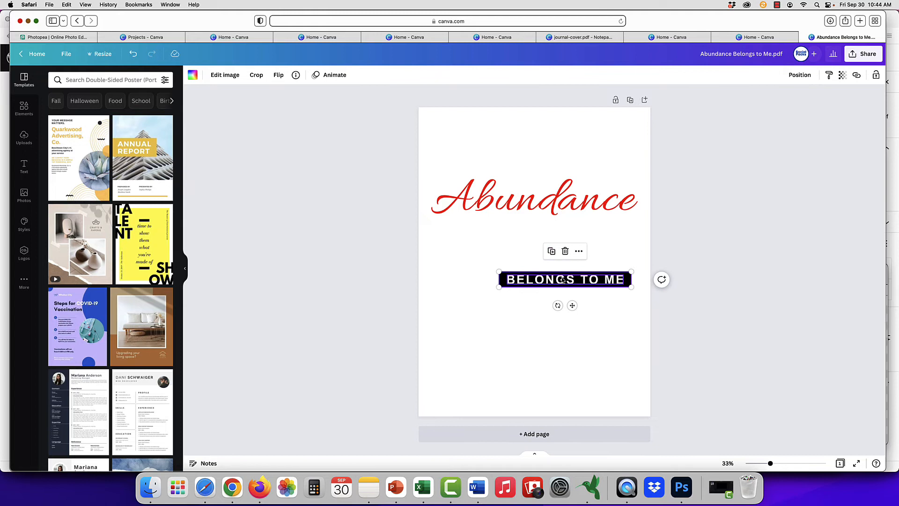